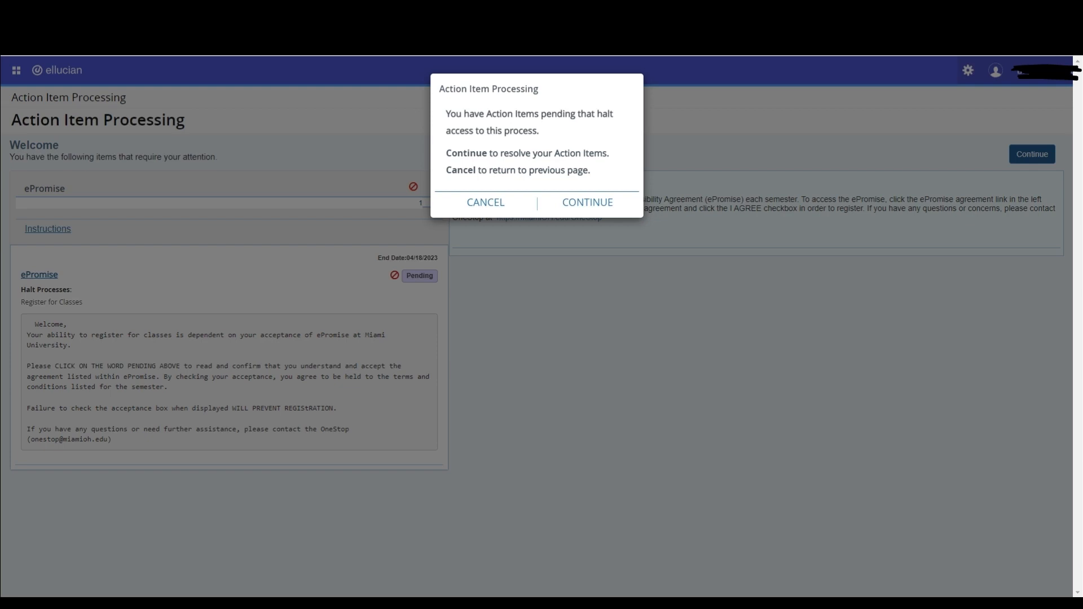
mouse_move(618, 219)
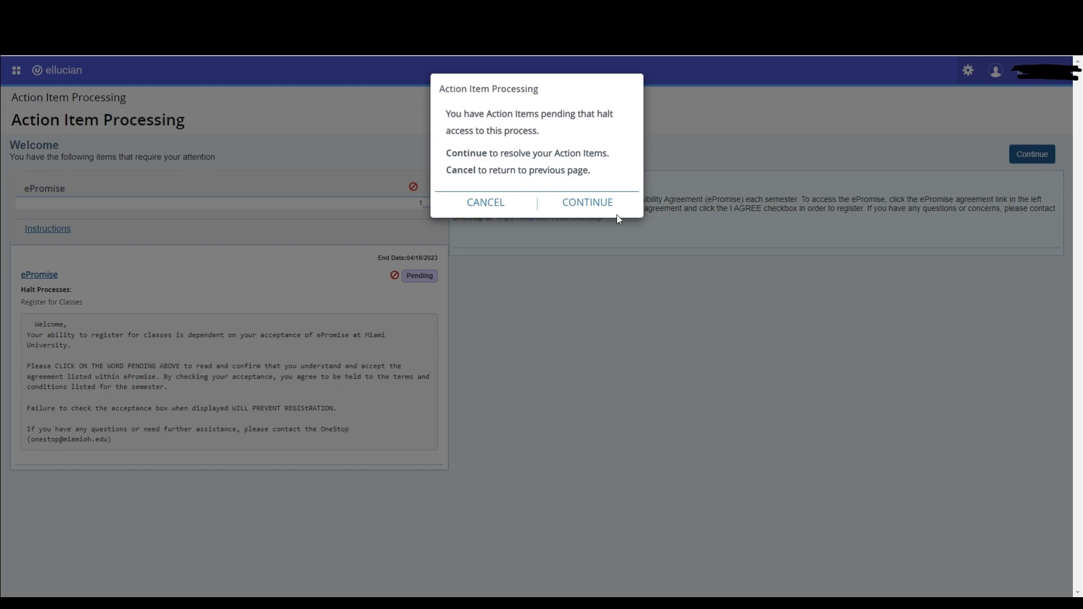
Dismiss the Action Item Processing notice to reach the pending ePromise item.
left_click(586, 202)
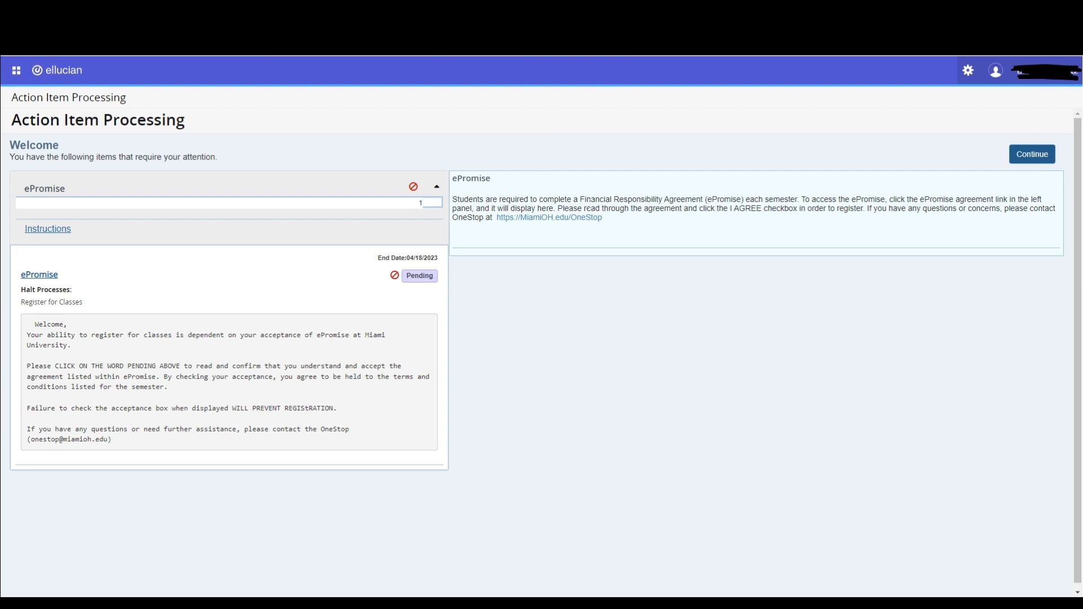
mouse_move(573, 232)
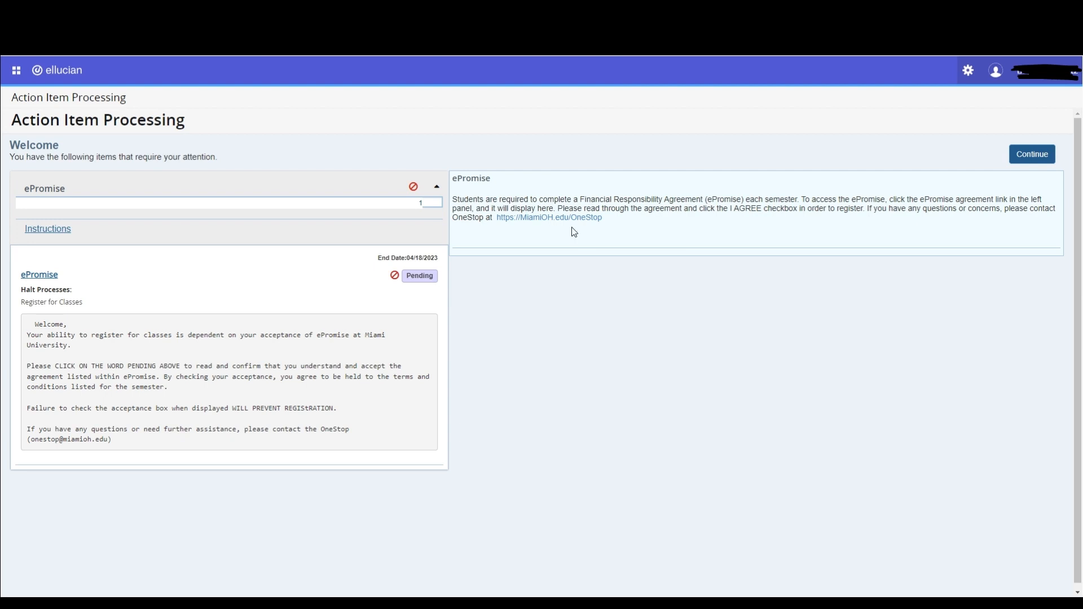
mouse_move(519, 259)
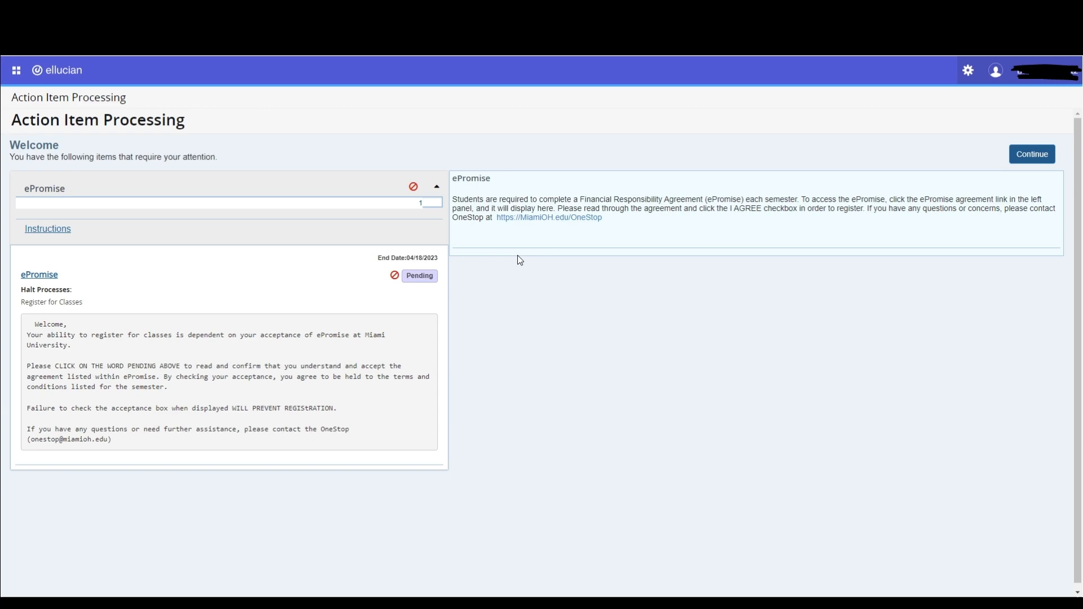
mouse_move(446, 277)
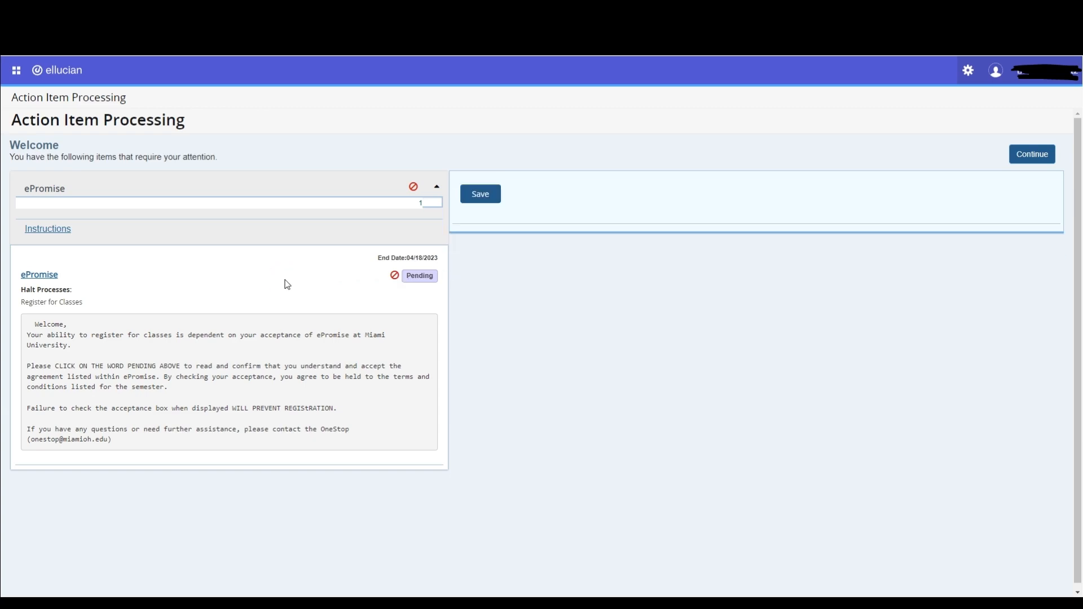
Load the ePromise agreement text, scroll to the bottom and check I AGREE.
left_click(419, 276)
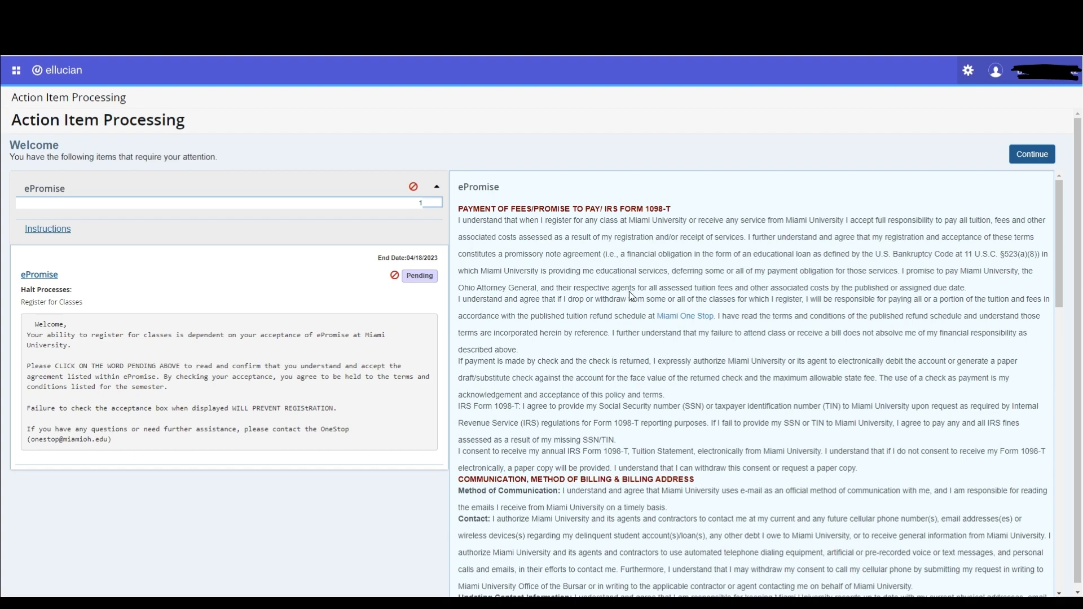
scroll("down", 3)
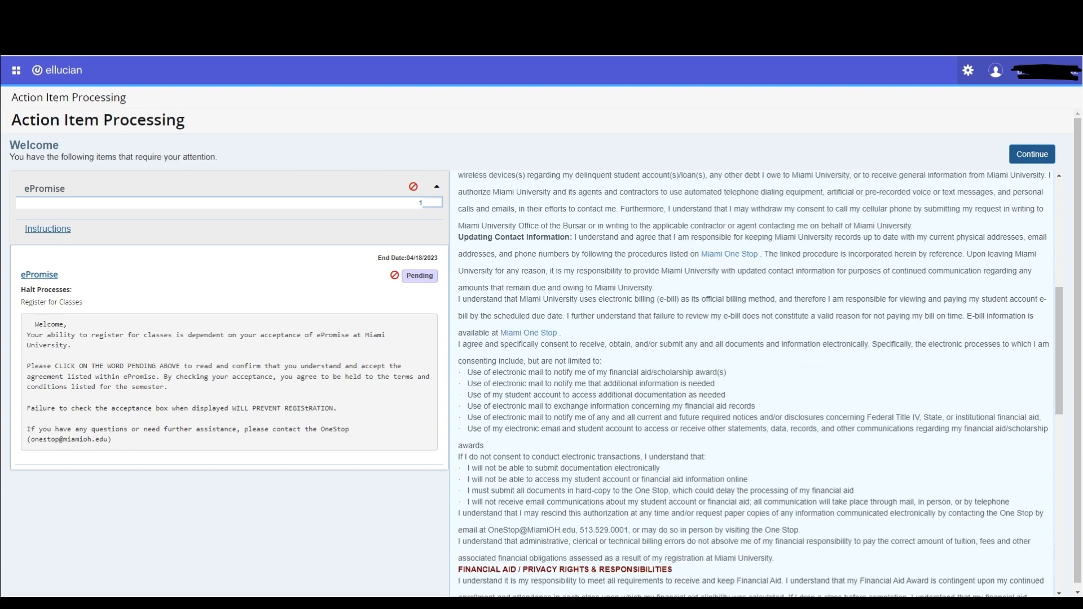
scroll("down", 3)
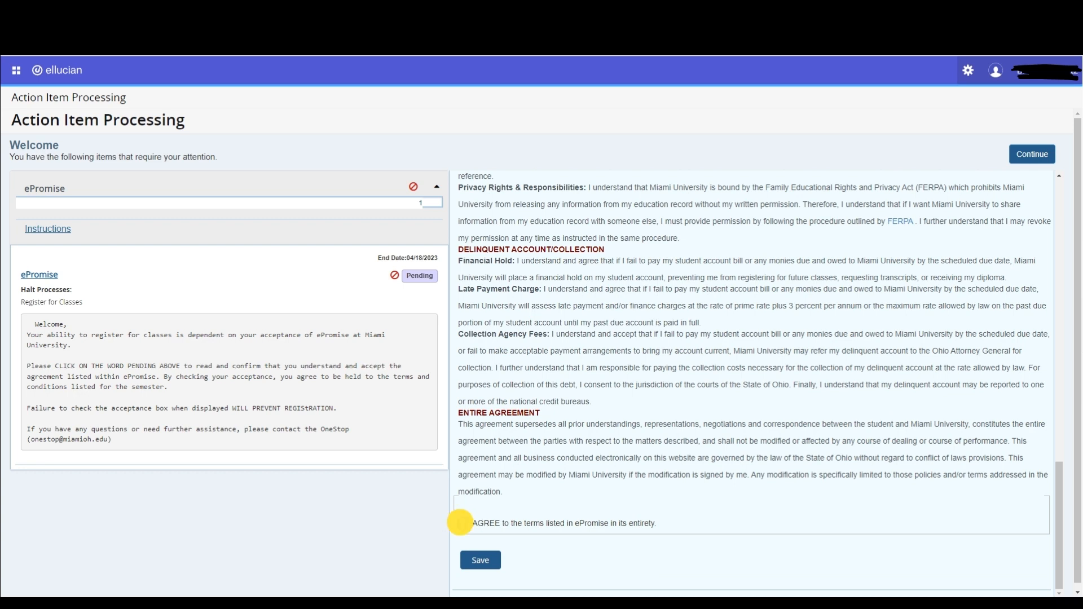
left_click(461, 522)
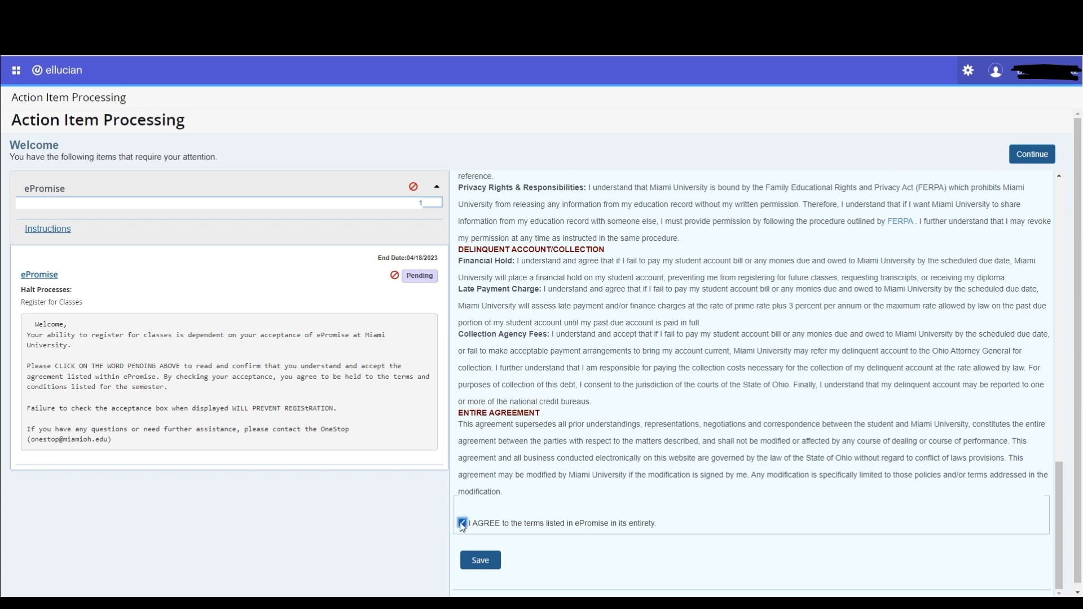
left_click(461, 522)
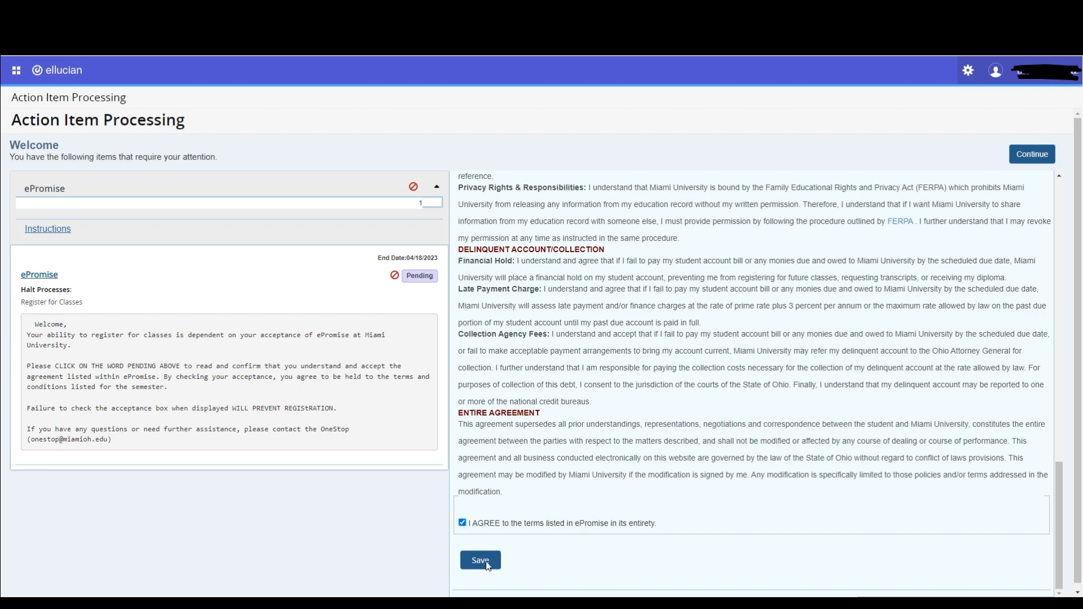
Save the ePromise agreement acceptance under the agreement text.
left_click(479, 560)
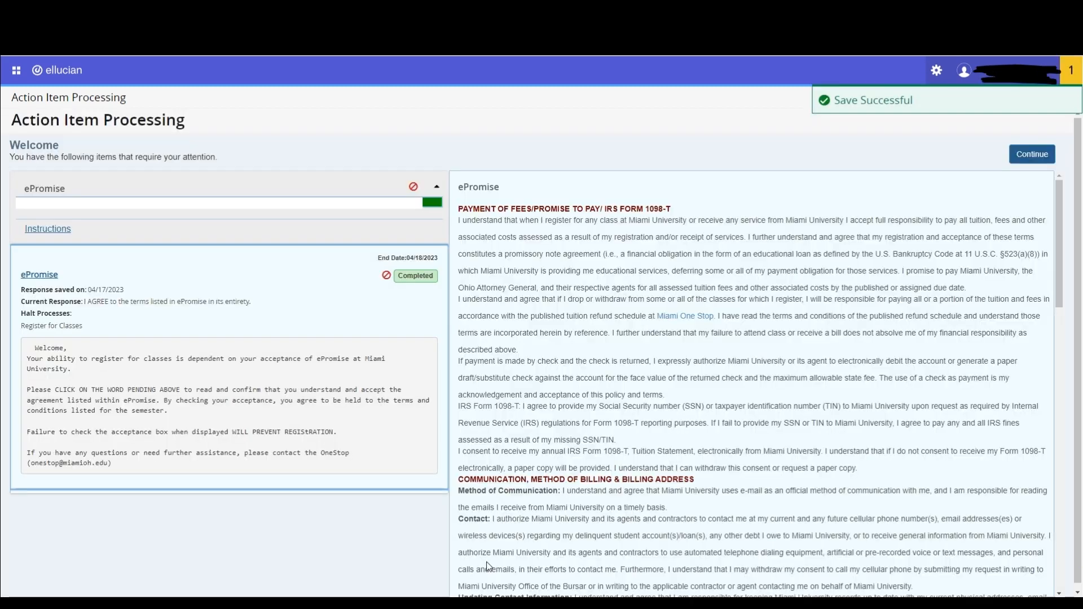
mouse_move(793, 158)
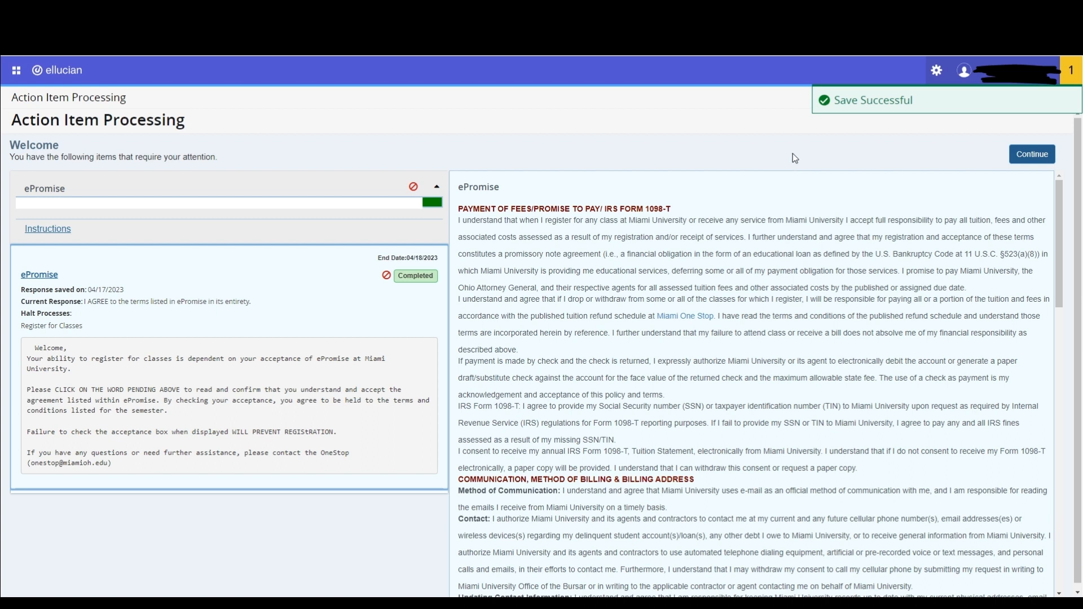
mouse_move(851, 114)
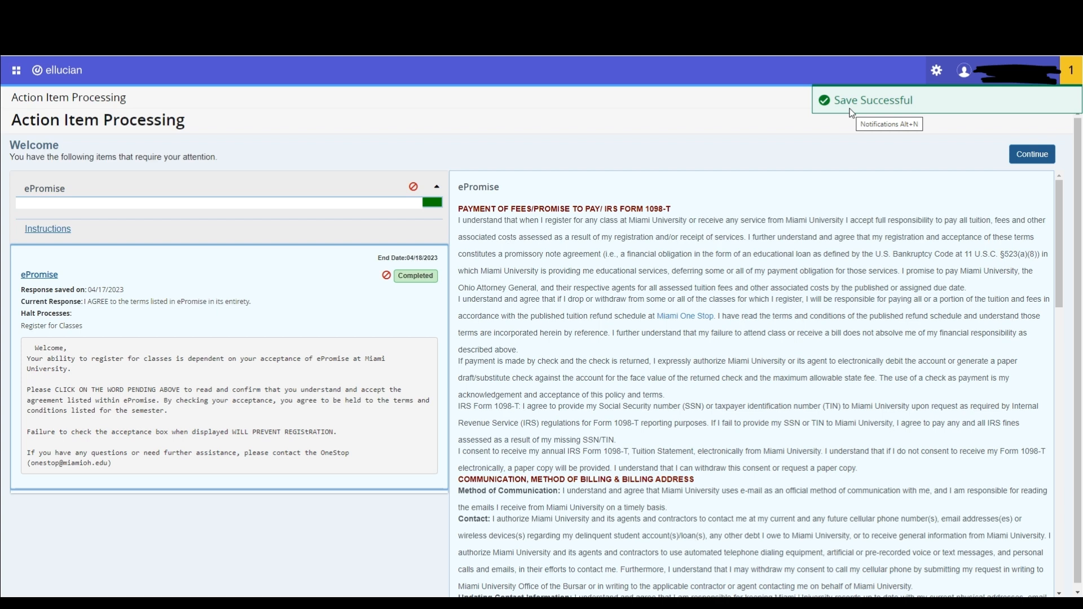
mouse_move(757, 181)
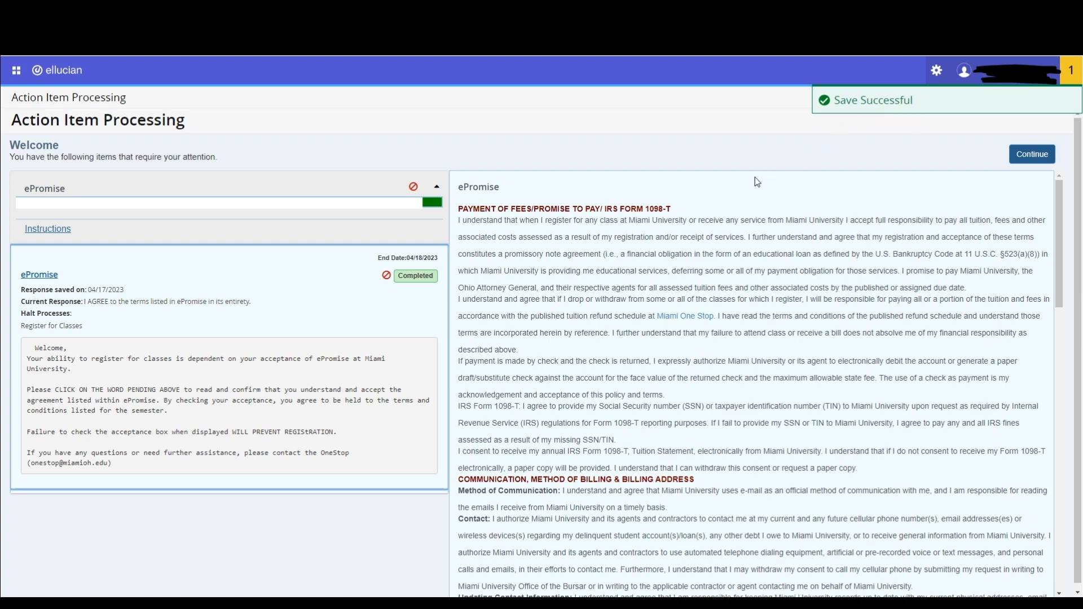
mouse_move(385, 292)
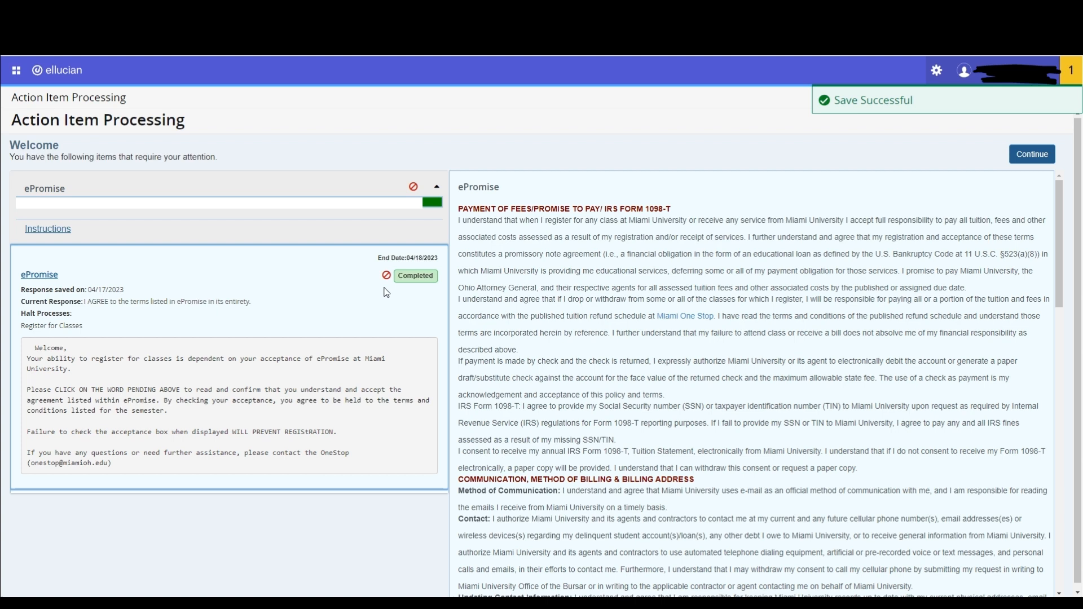
mouse_move(384, 287)
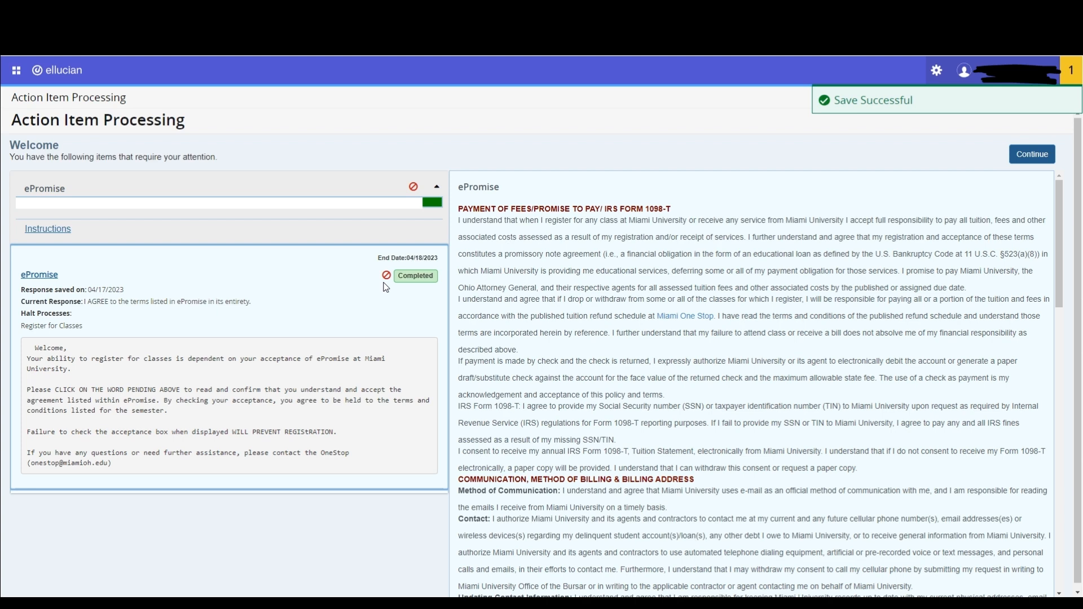
mouse_move(570, 261)
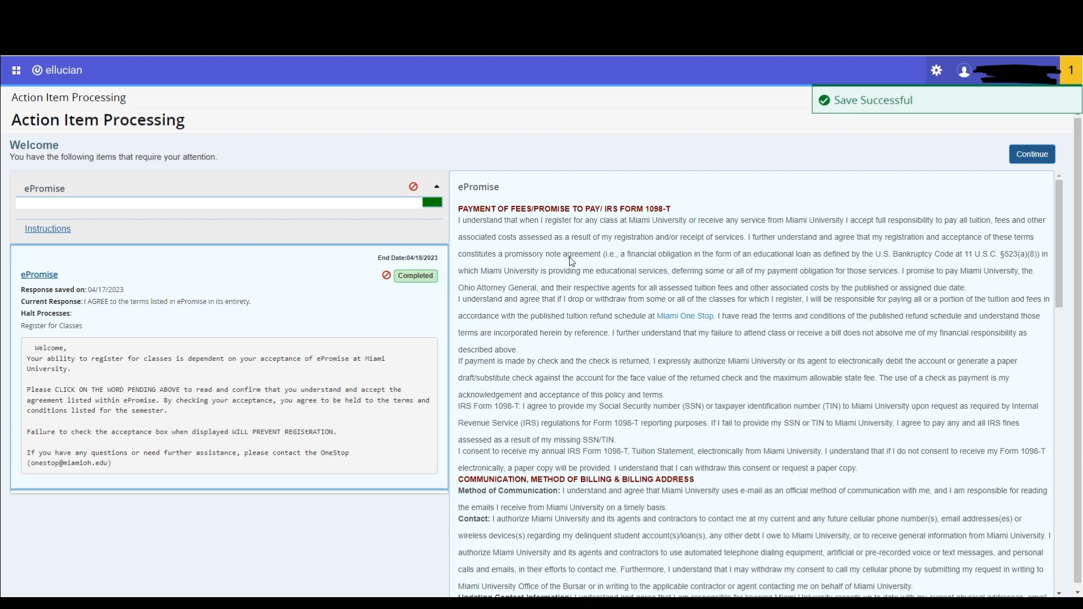
mouse_move(815, 204)
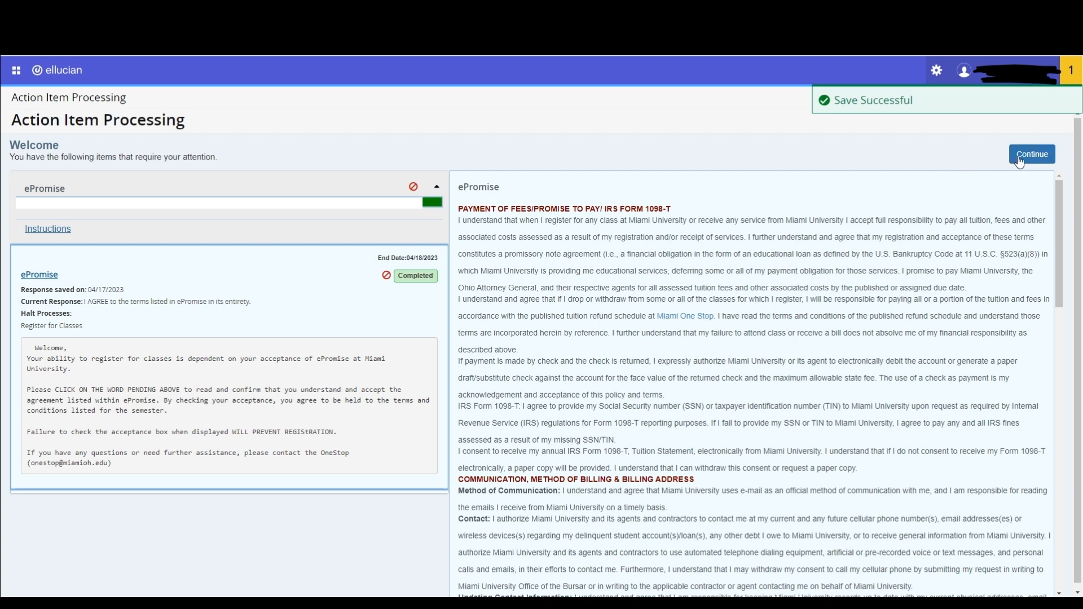
Continue to Select a Term and open the Terms Open for Registration dropdown.
left_click(1031, 154)
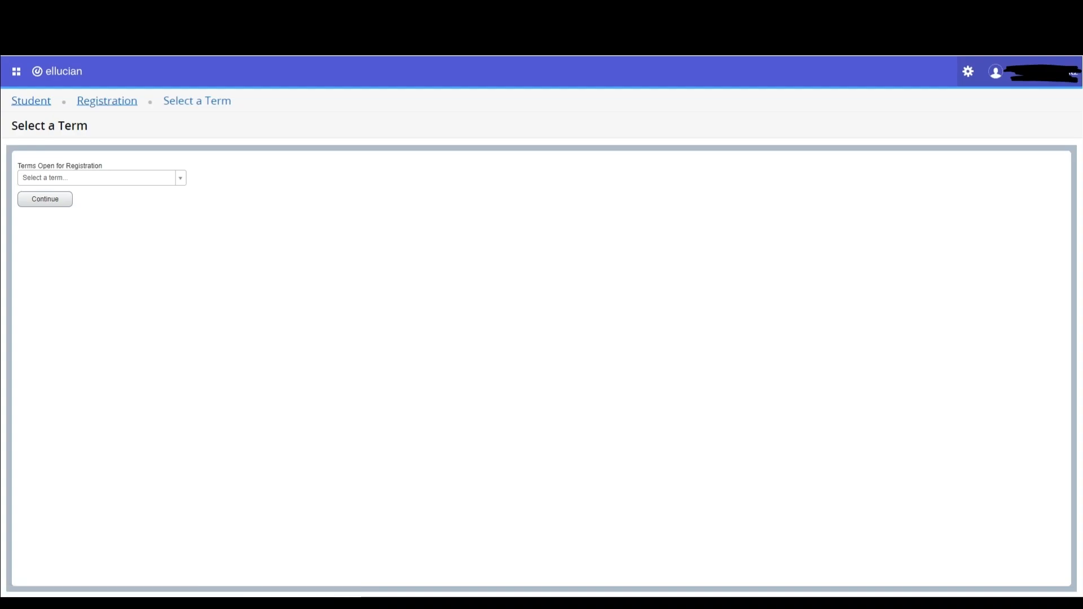
mouse_move(920, 355)
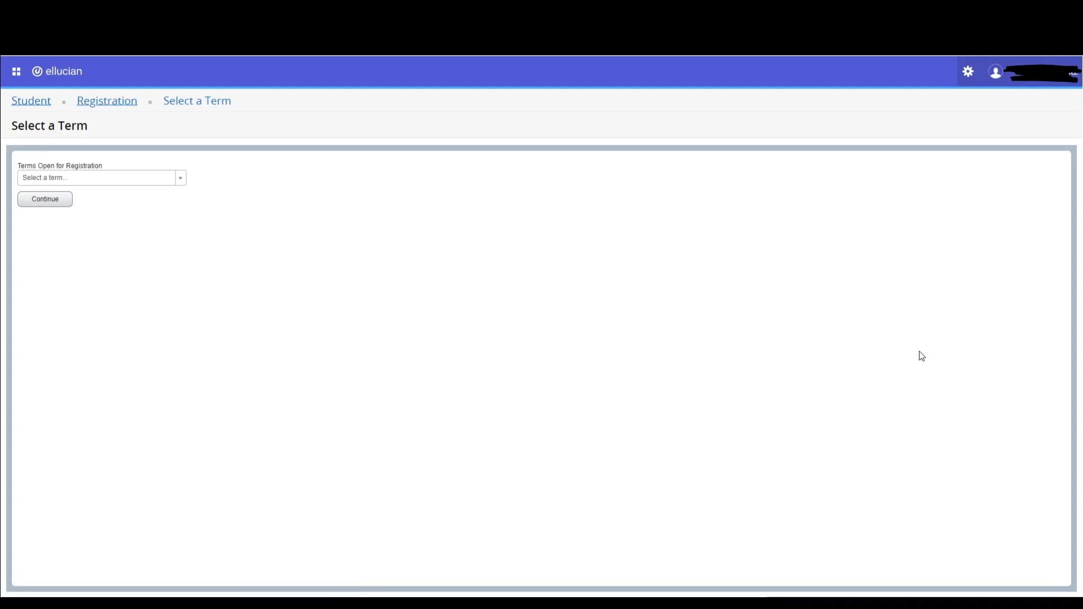
left_click(178, 178)
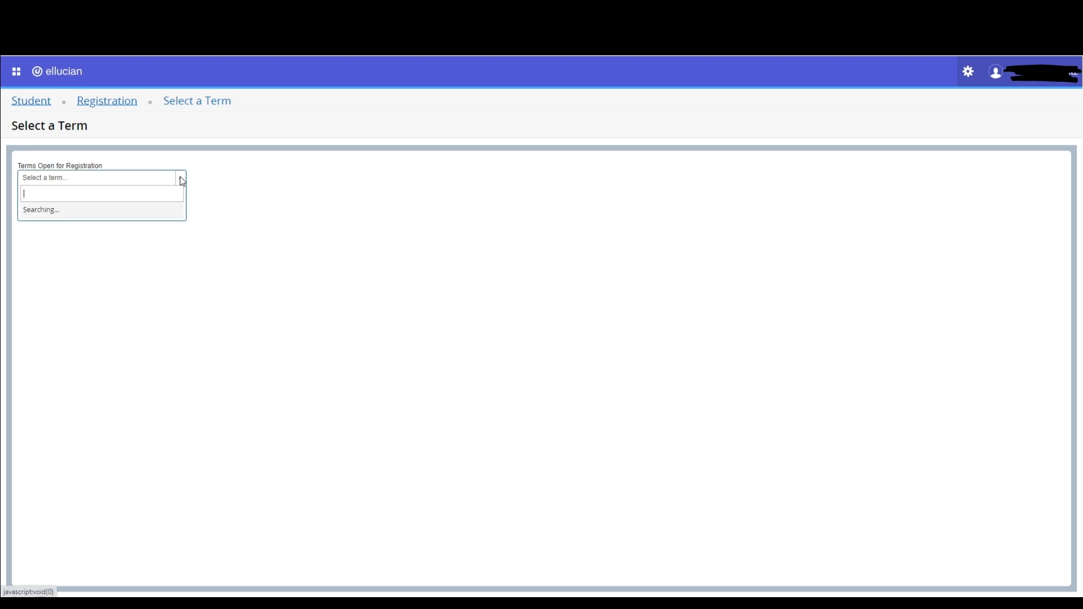